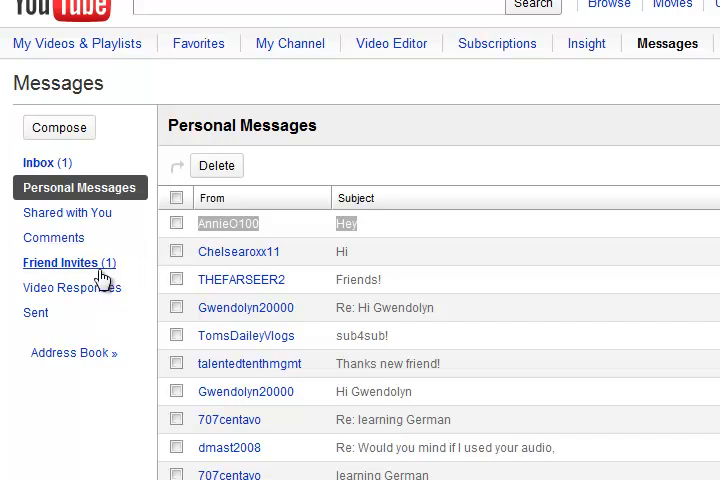
Approve the pending friend invitation, then return to the personal messages list.
click(60, 262)
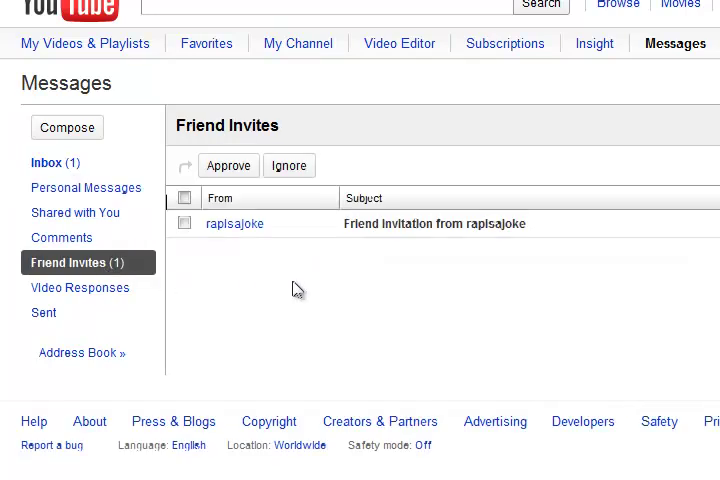
click(184, 196)
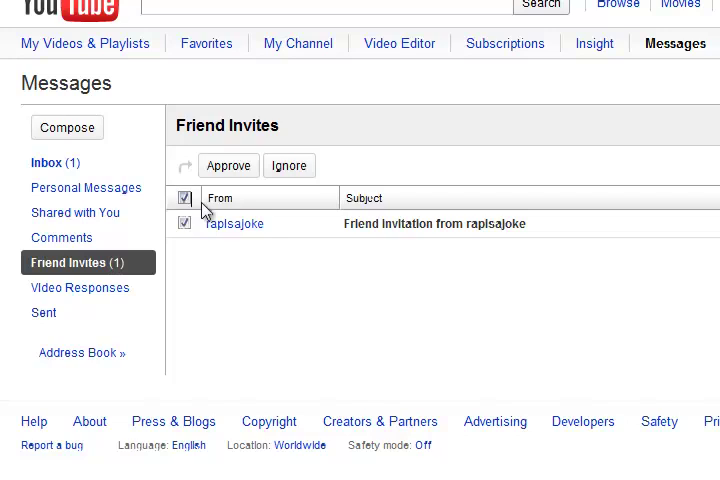
click(228, 166)
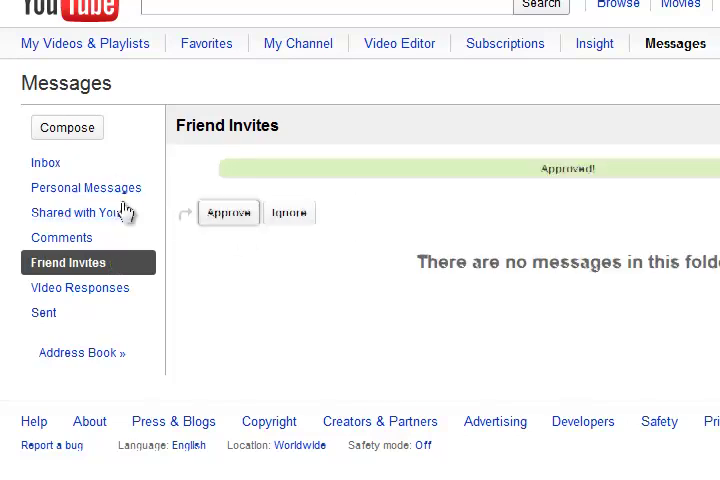
click(86, 188)
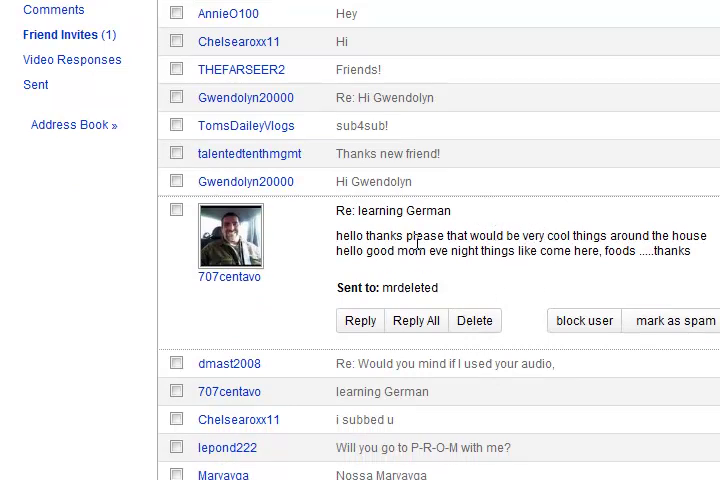
scroll(down, 3)
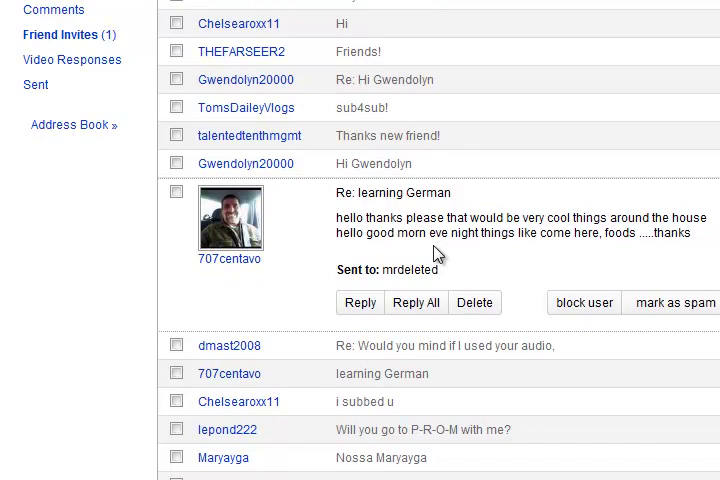
mouse_move(336, 236)
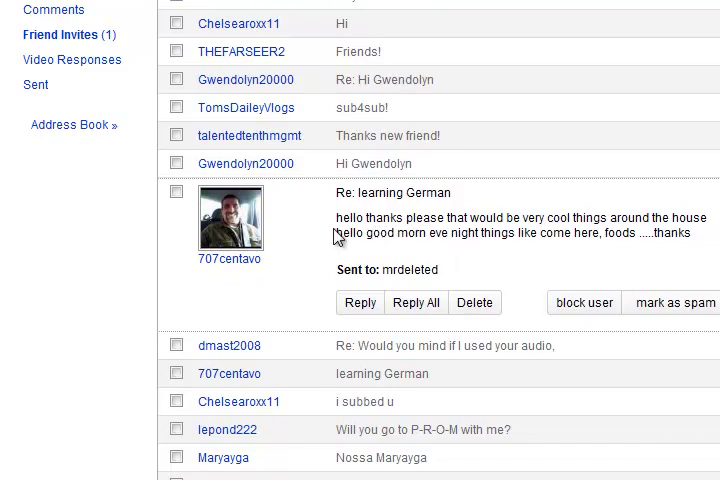
double_click(348, 234)
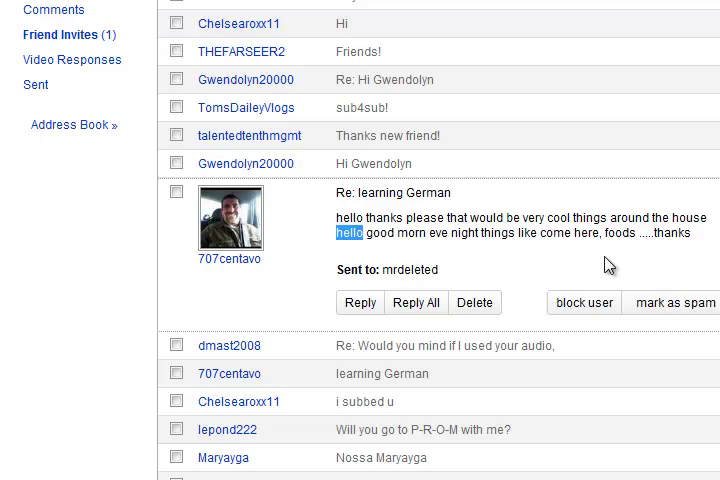
scroll(down, 3)
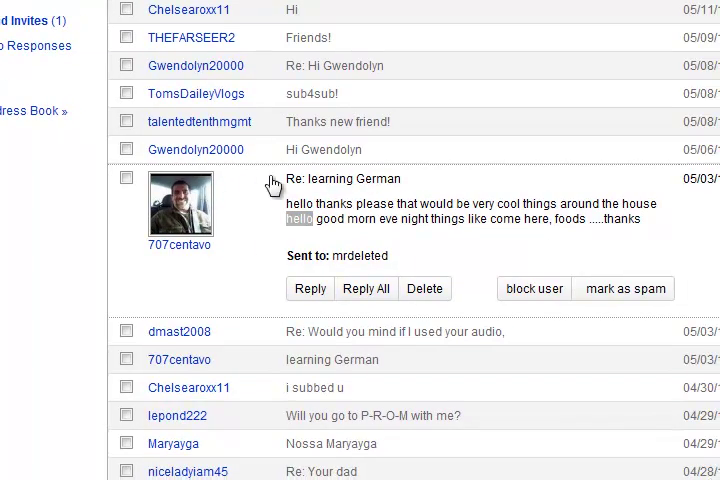
double_click(334, 220)
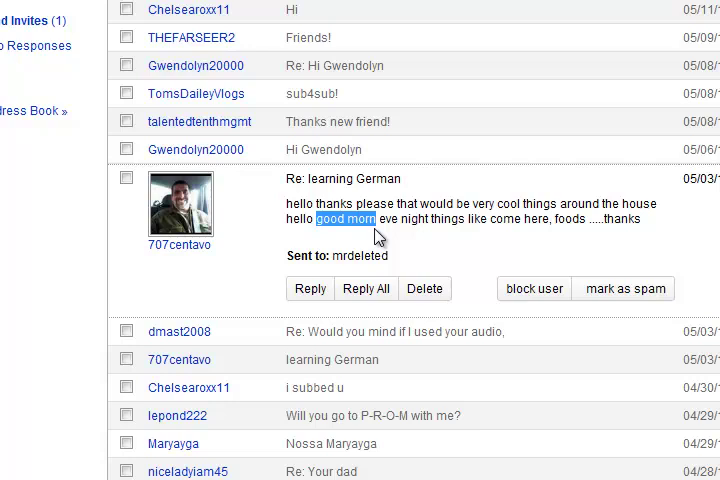
mouse_move(380, 238)
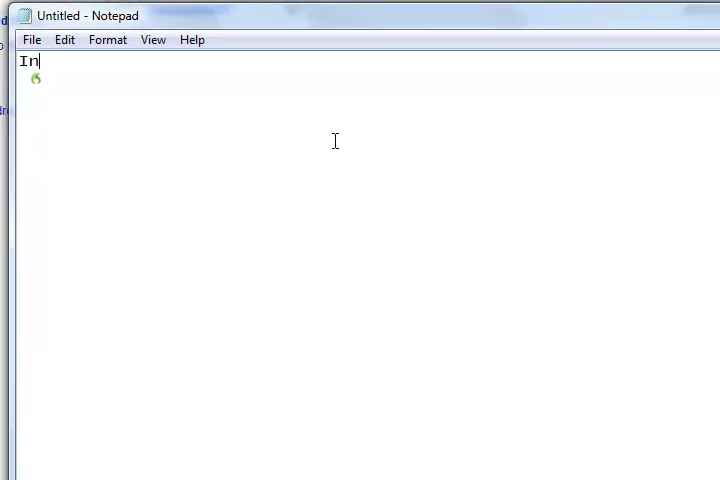
Dictate the opening line 'Dragon NaturallySpeaking and work in test 123'.
text(. School)
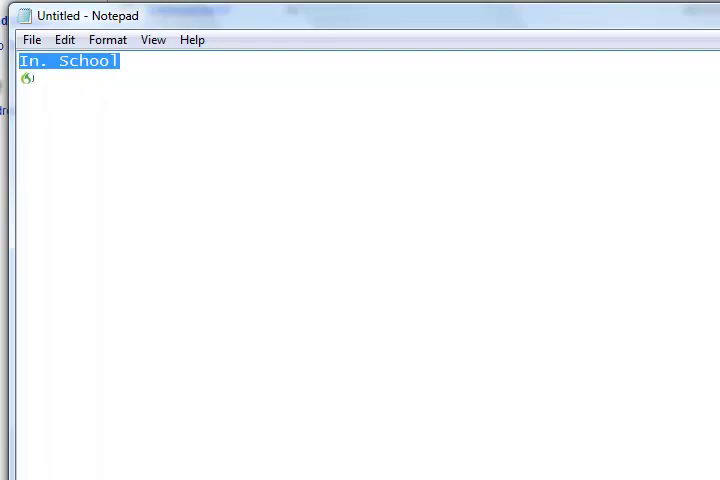
text(Dragon)
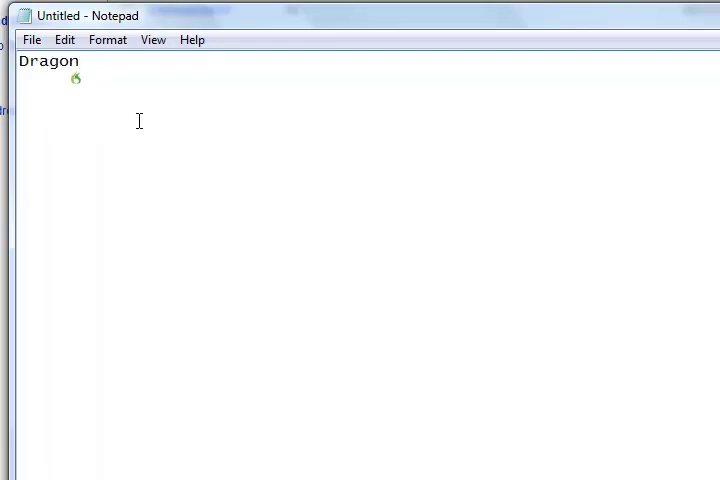
text(speak next he naturally)
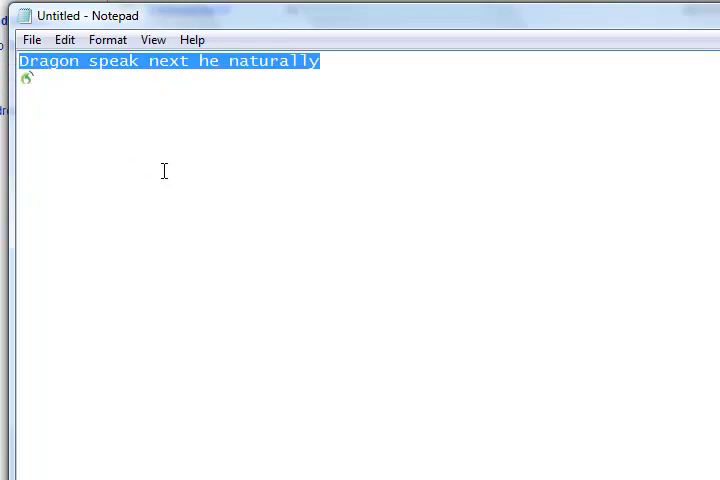
text(Dragon NaturallySpeaking event)
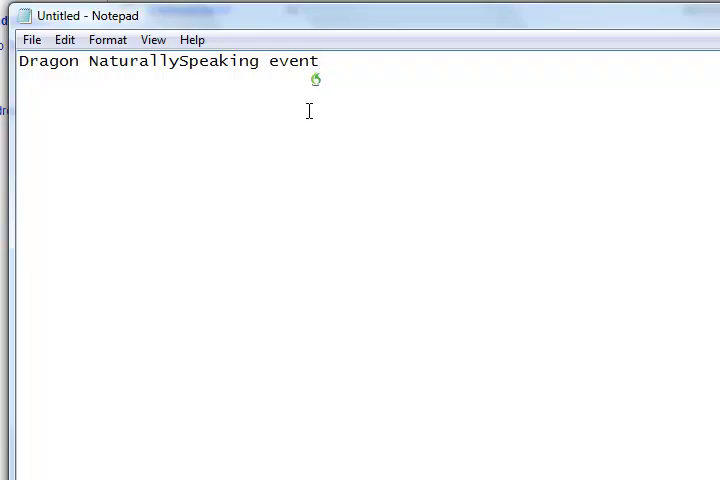
text(and work in test 123 I worked)
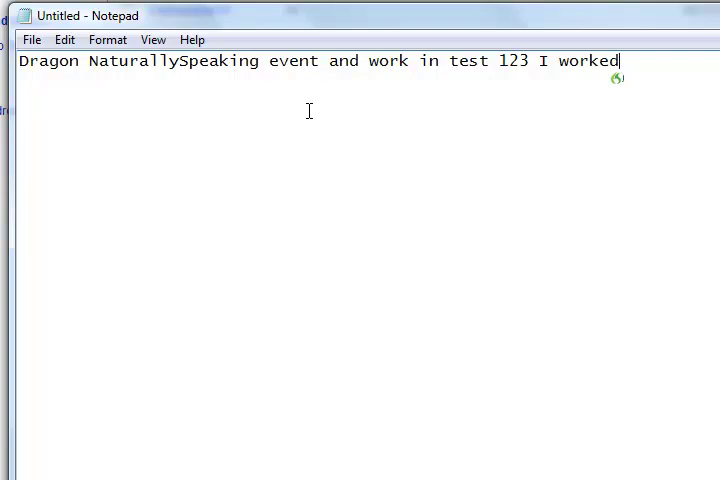
Dictate the follow-on line about the software, ending 'like I can say correct that'.
text(you)
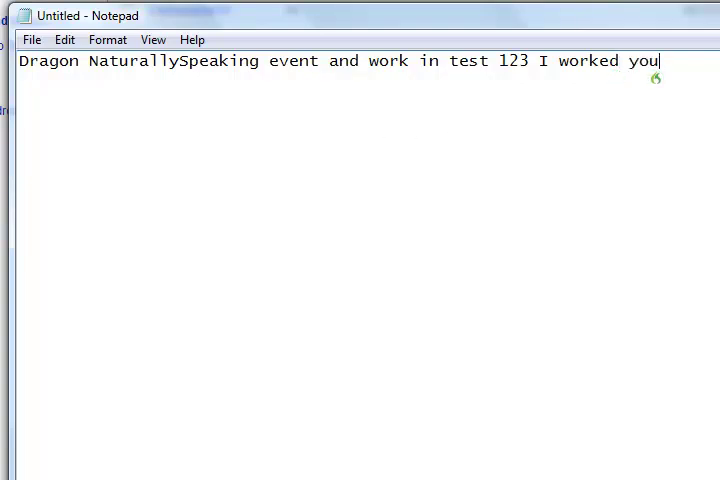
text(anyway)
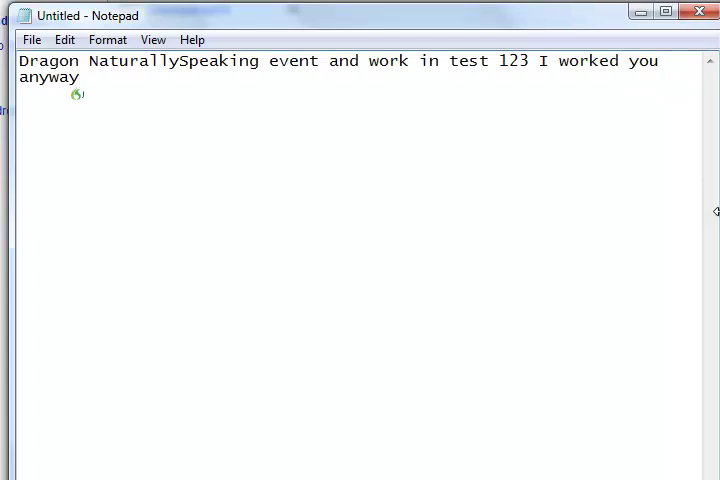
text(is that this software)
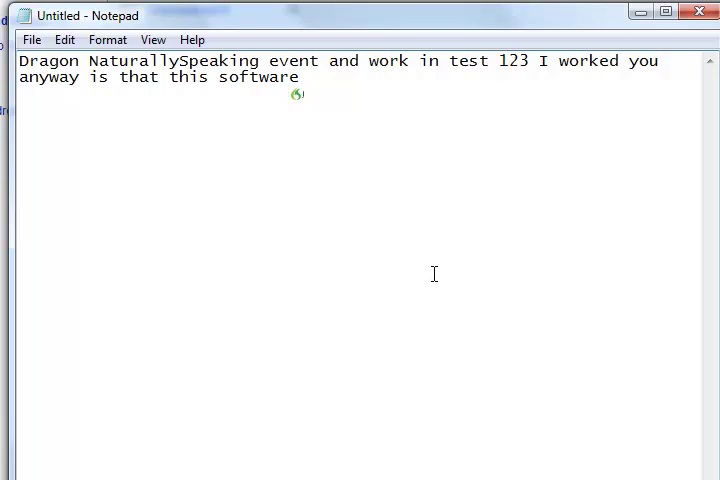
text(type Souders was had by)
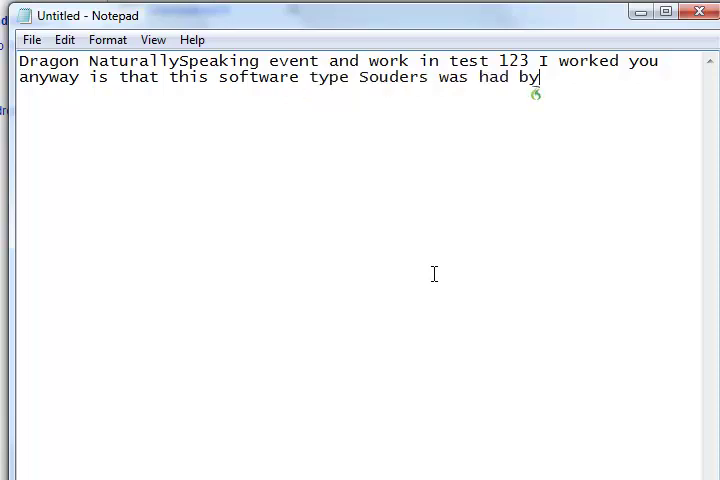
text(like I can say correct that)
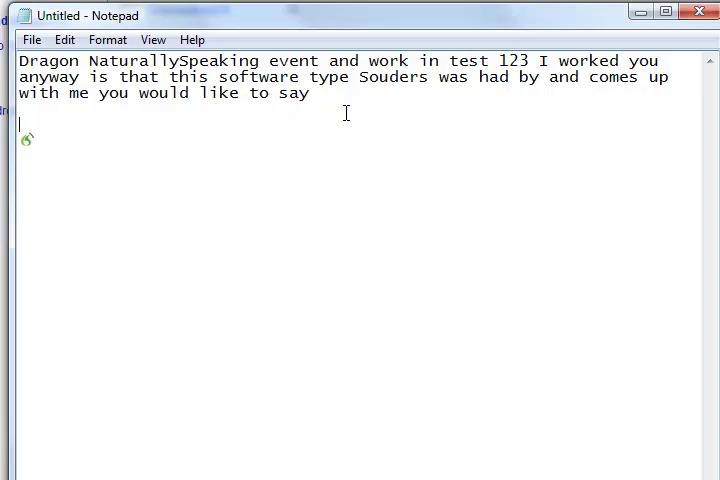
Dictate 'Mr. deleted.com Amish.co yeah I like the summer', then select all the text.
text(Mr. deleted)
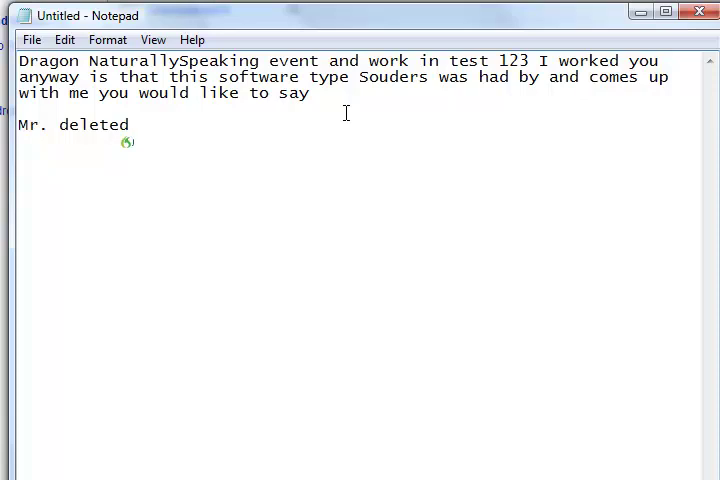
text(.com)
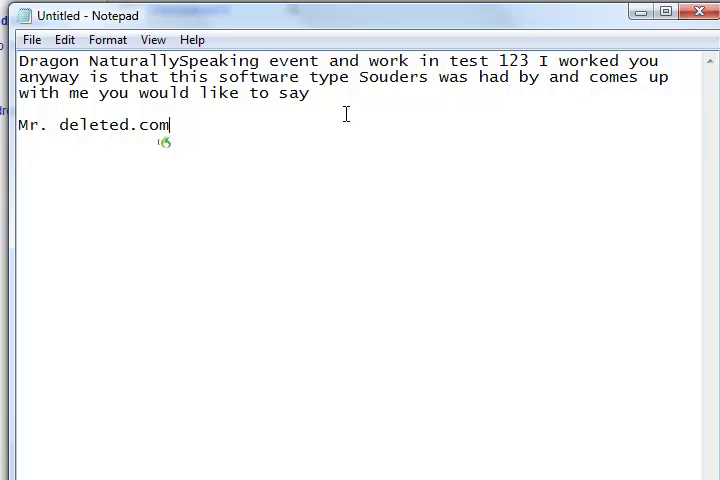
text(Amish.co)
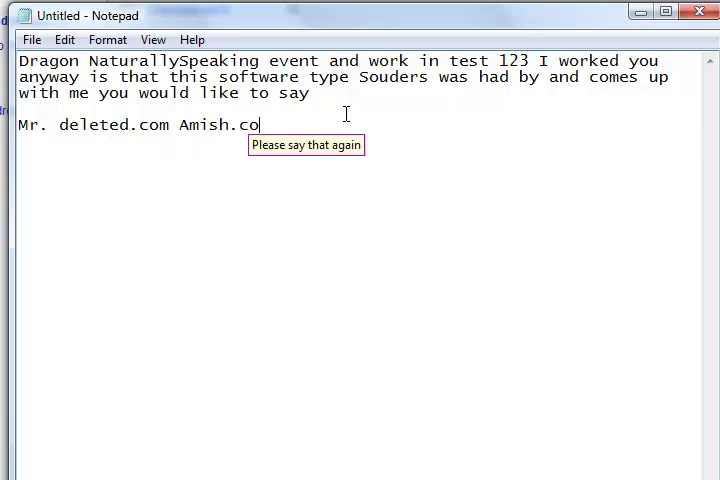
text(yeah)
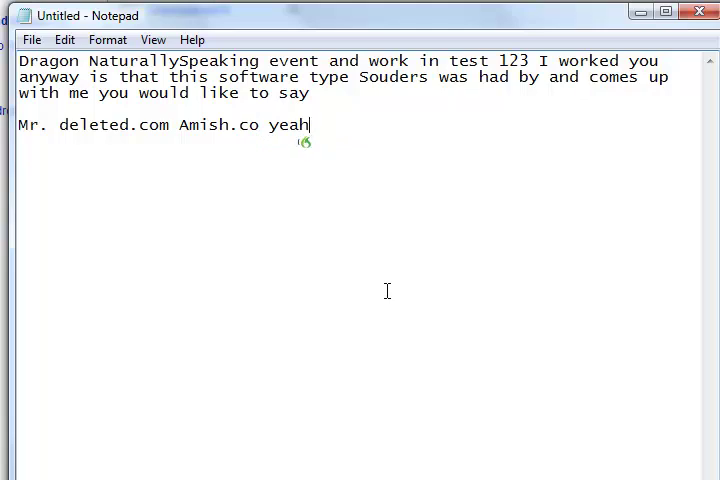
text(I like the summer by using the case and stuff for my work)
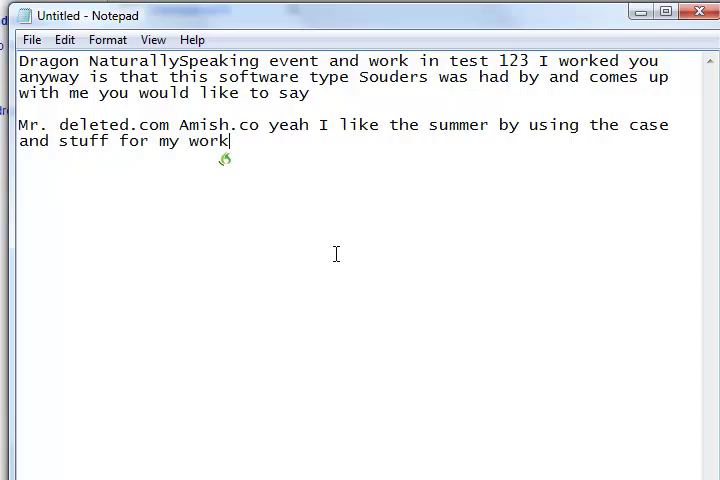
key(ctrl+a)
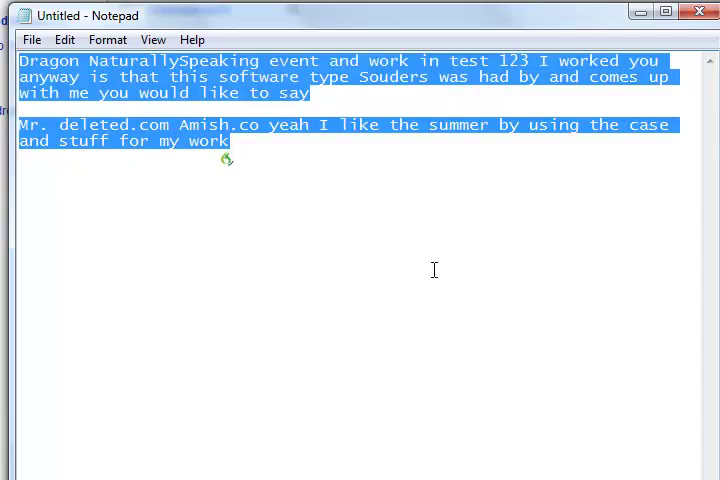
Overwrite the selection with 'Anyway this is the kind of comfort with the weird words that are'.
text(that does not really working)
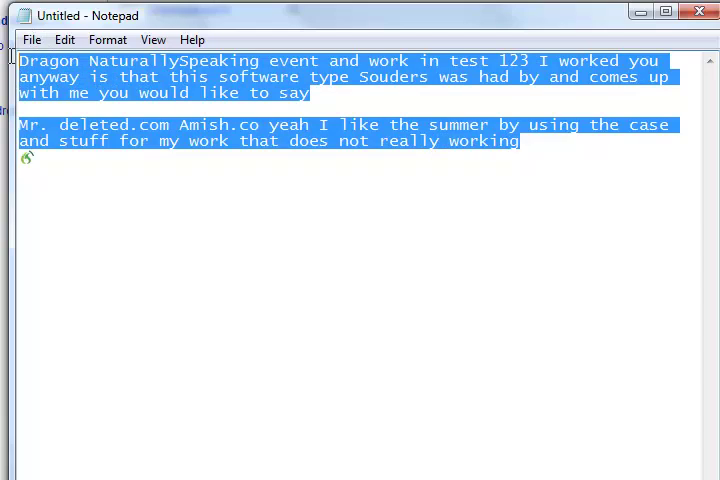
text(Anyway this is the)
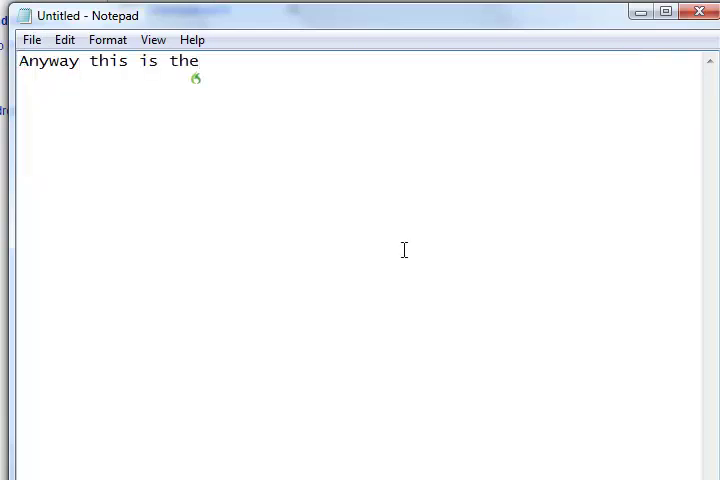
mouse_move(294, 158)
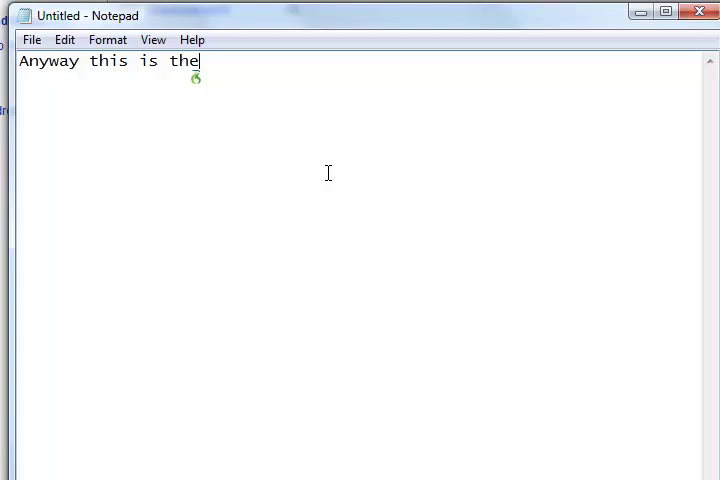
text(kind of comfort with the weird words that are)
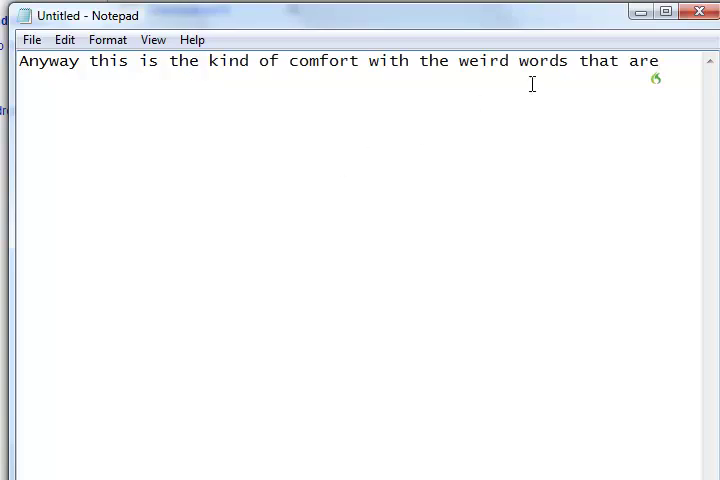